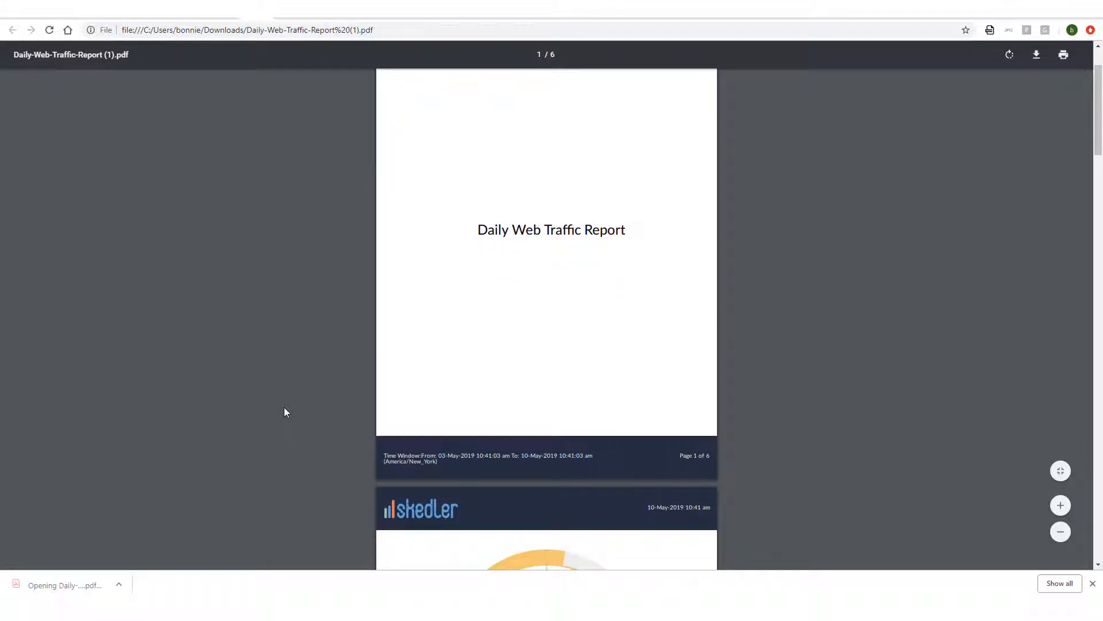
- Start a new report named Daily Web Traffic Report
scroll("down", 3)
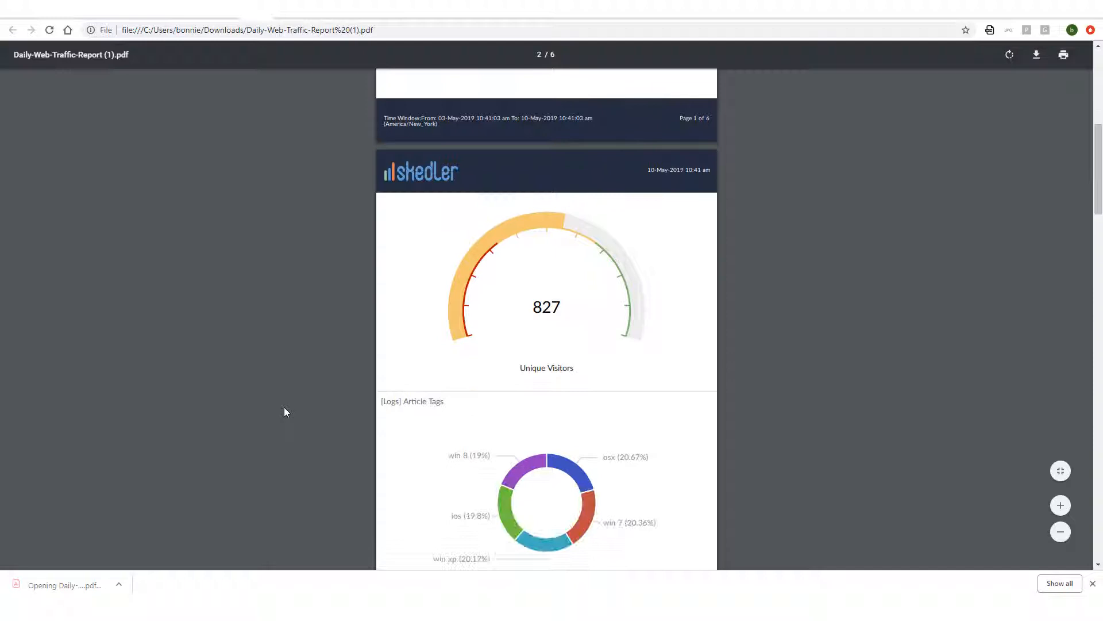
scroll("down", 3)
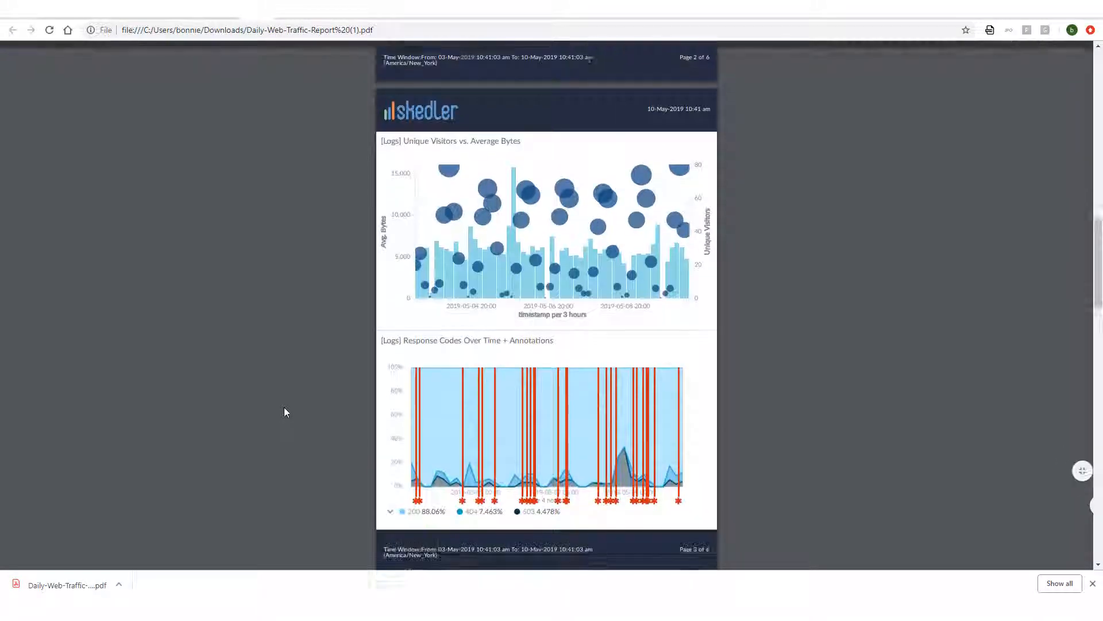
scroll("down", 3)
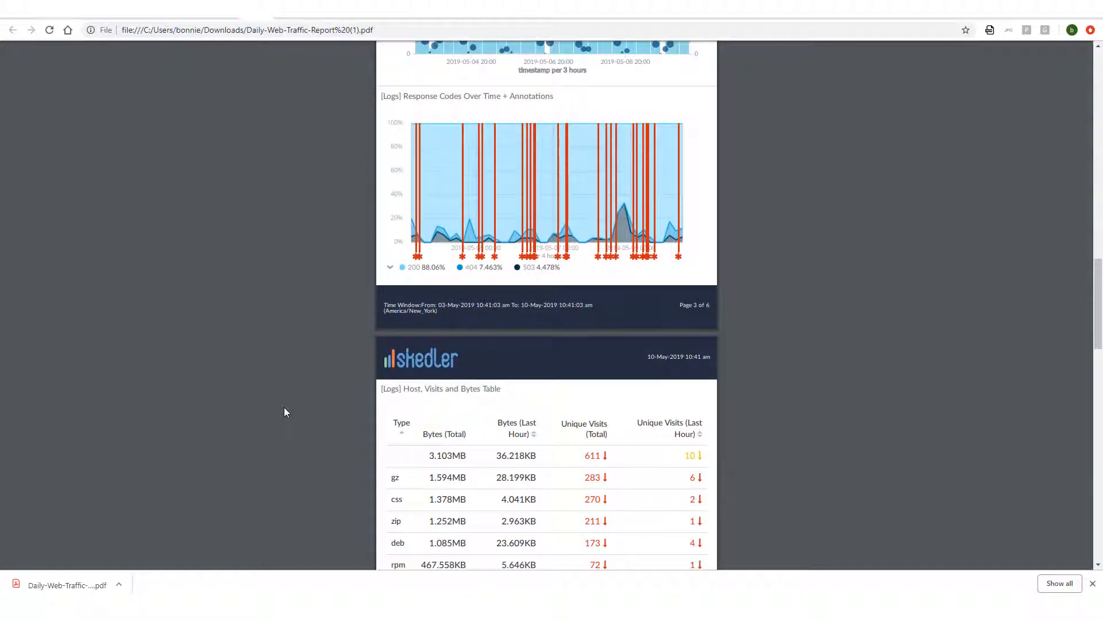
scroll("down", 3)
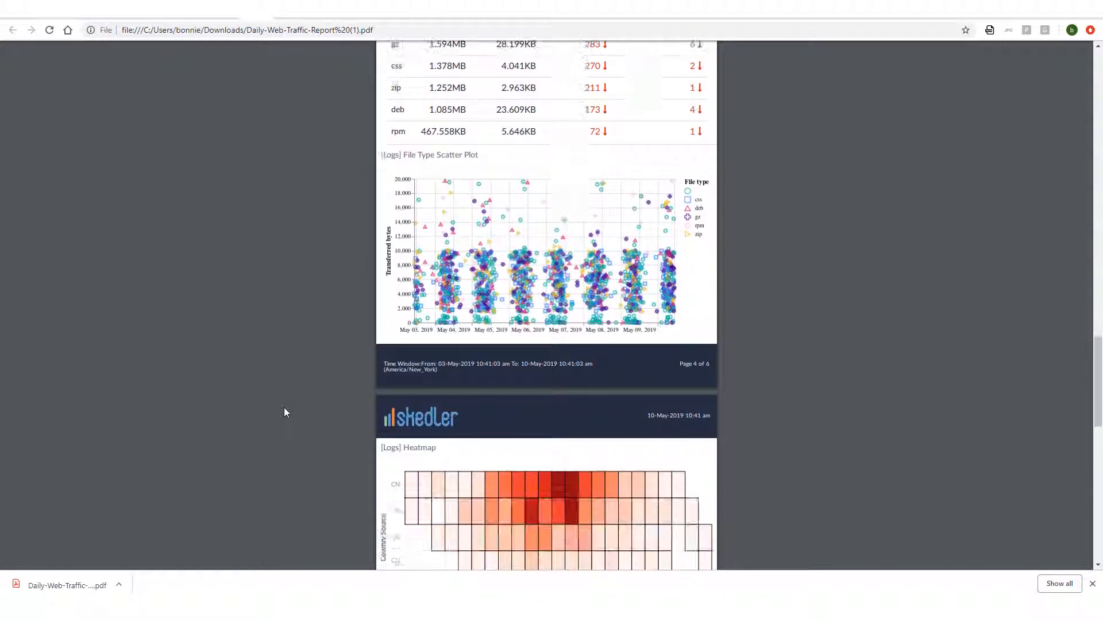
scroll("down", 3)
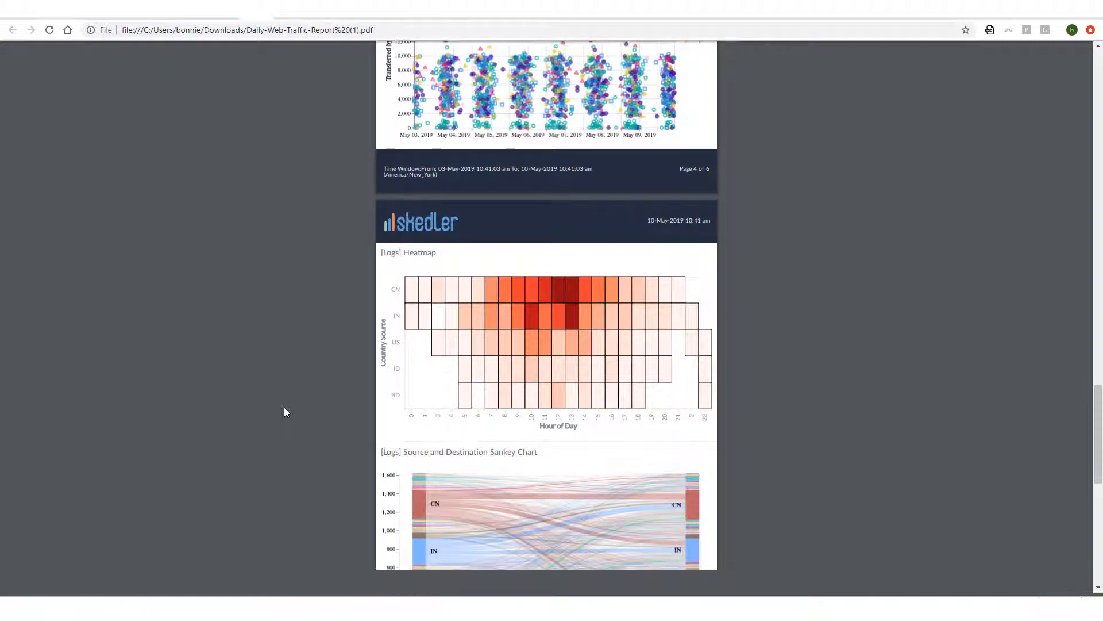
scroll("down", 3)
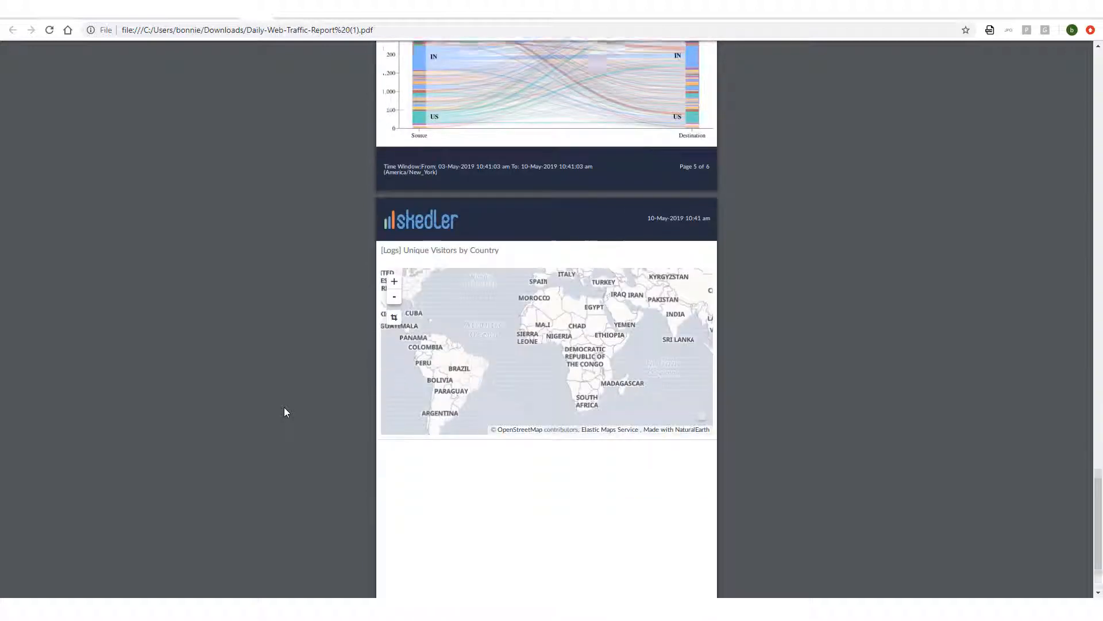
scroll("down", 3)
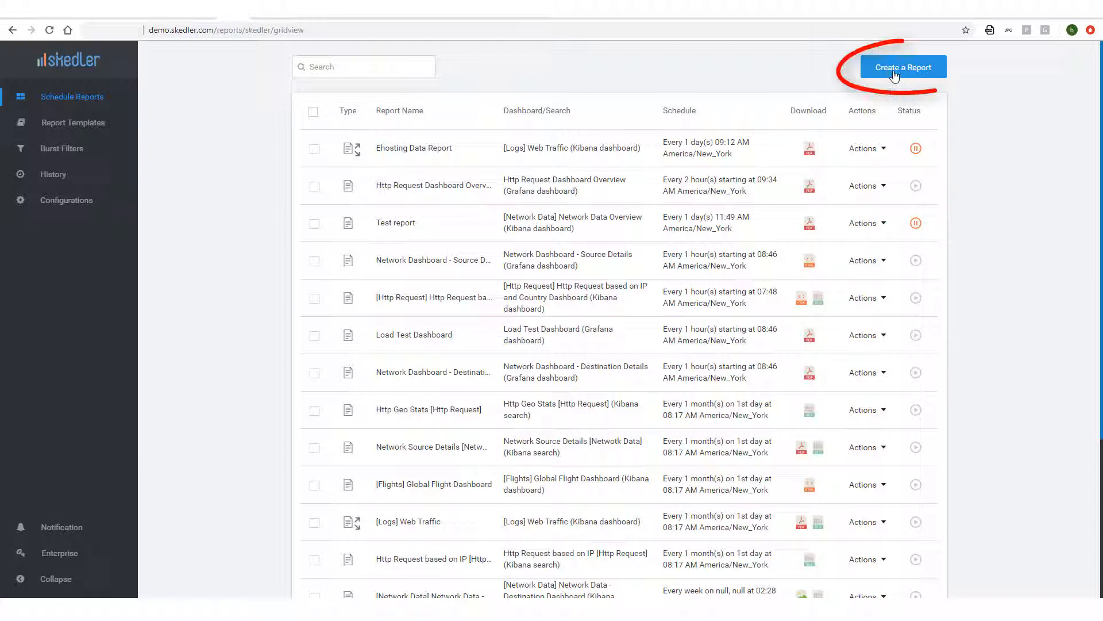
left_click(903, 67)
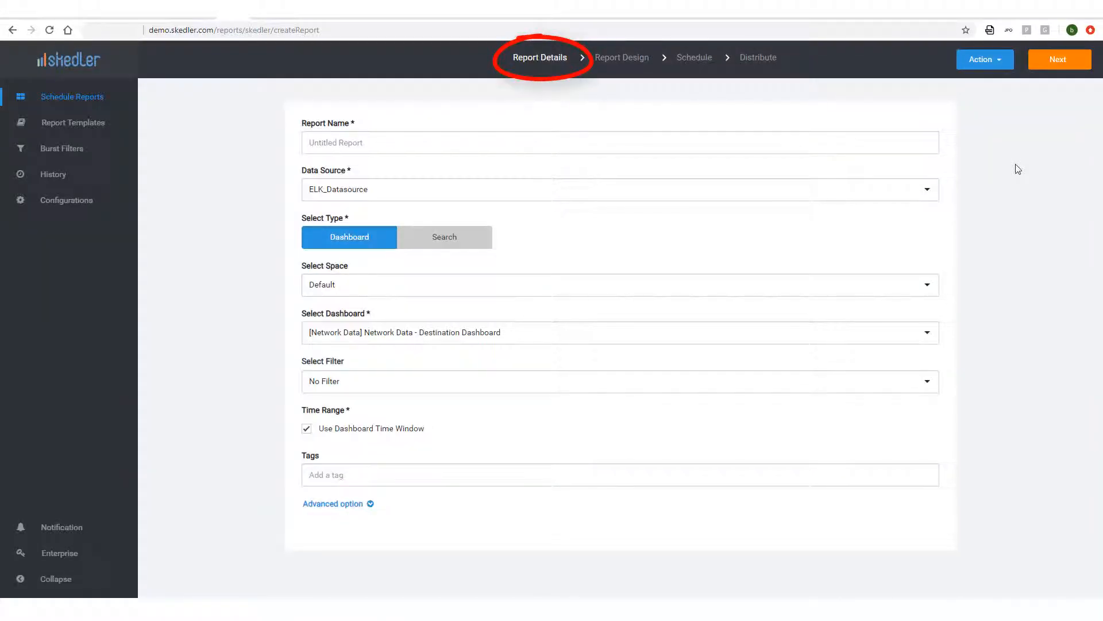
type("Daily Web 1")
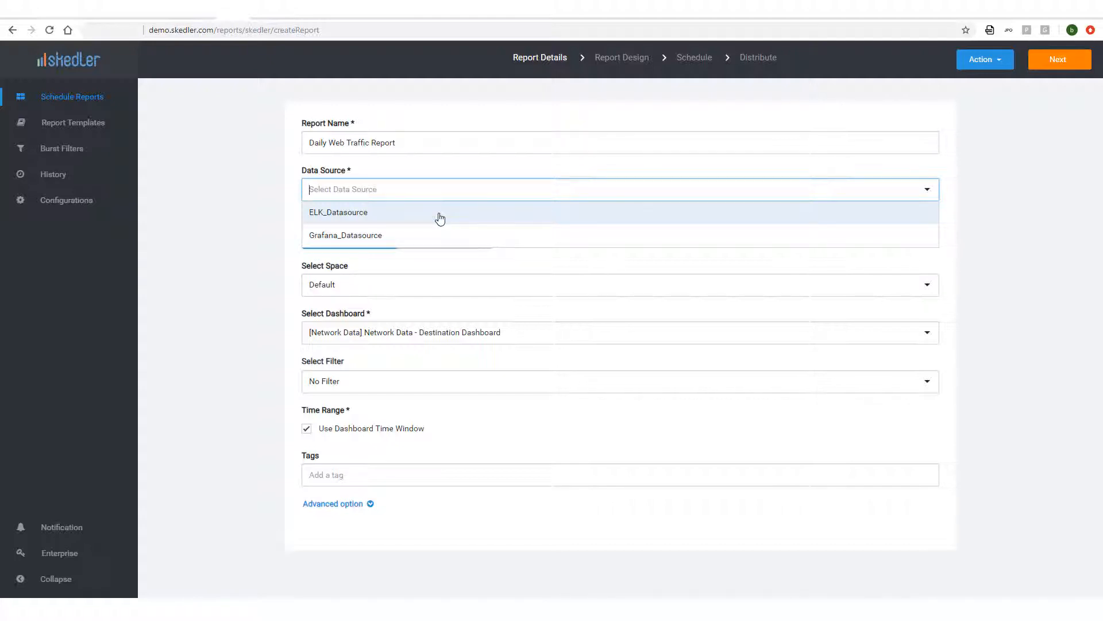
- Select ELK_Datasource, Default space, [Logs] Web Traffic dashboard, and add tag 'web'
left_click(338, 212)
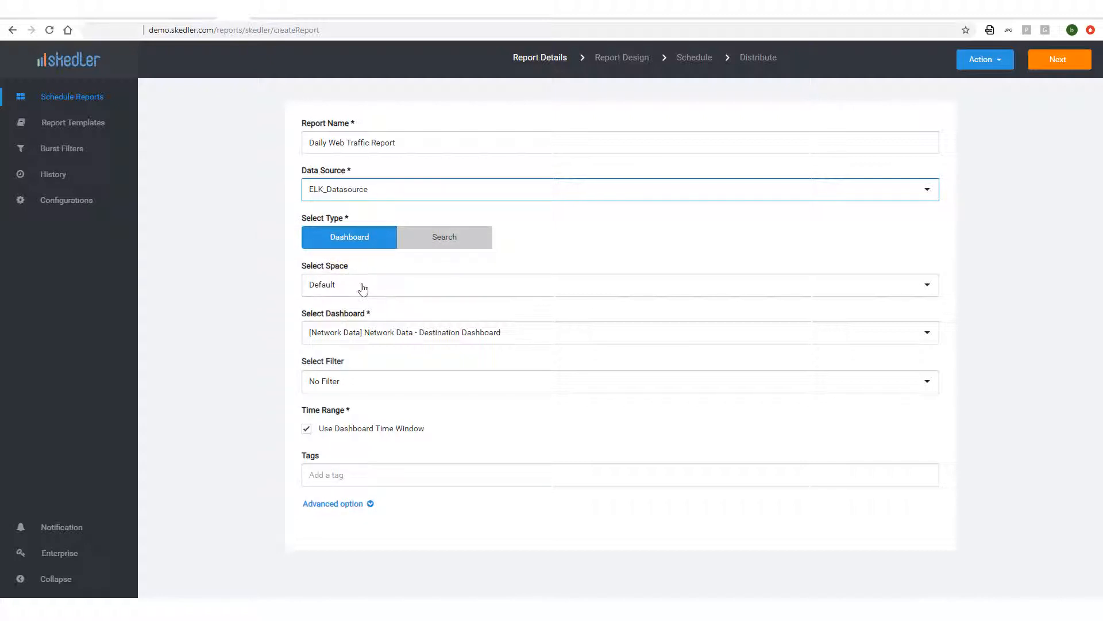
left_click(619, 284)
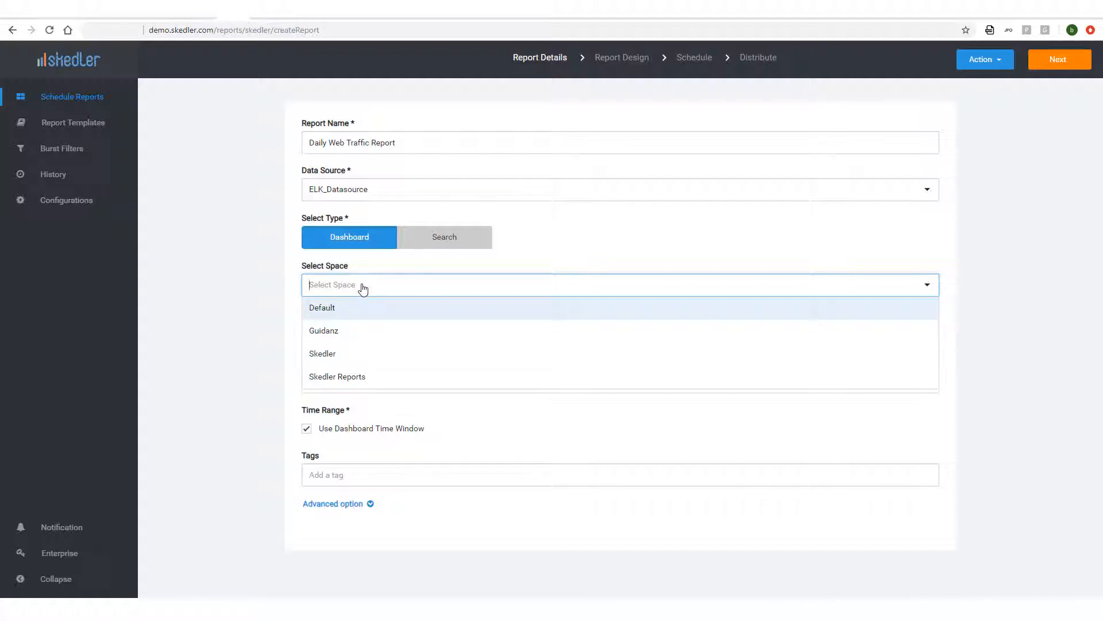
left_click(322, 307)
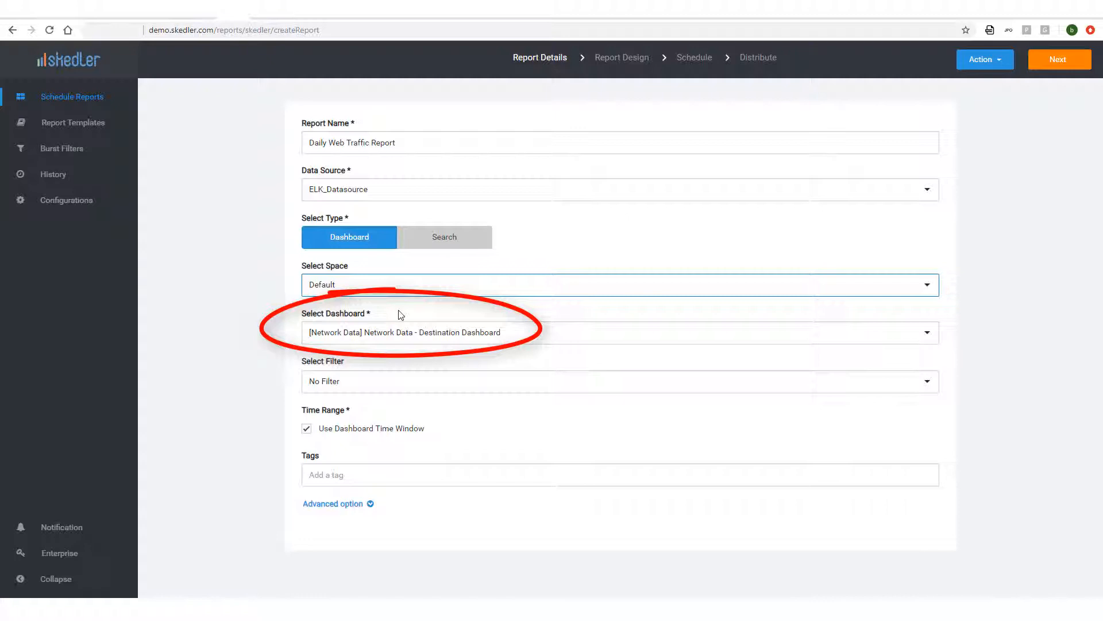
left_click(619, 332)
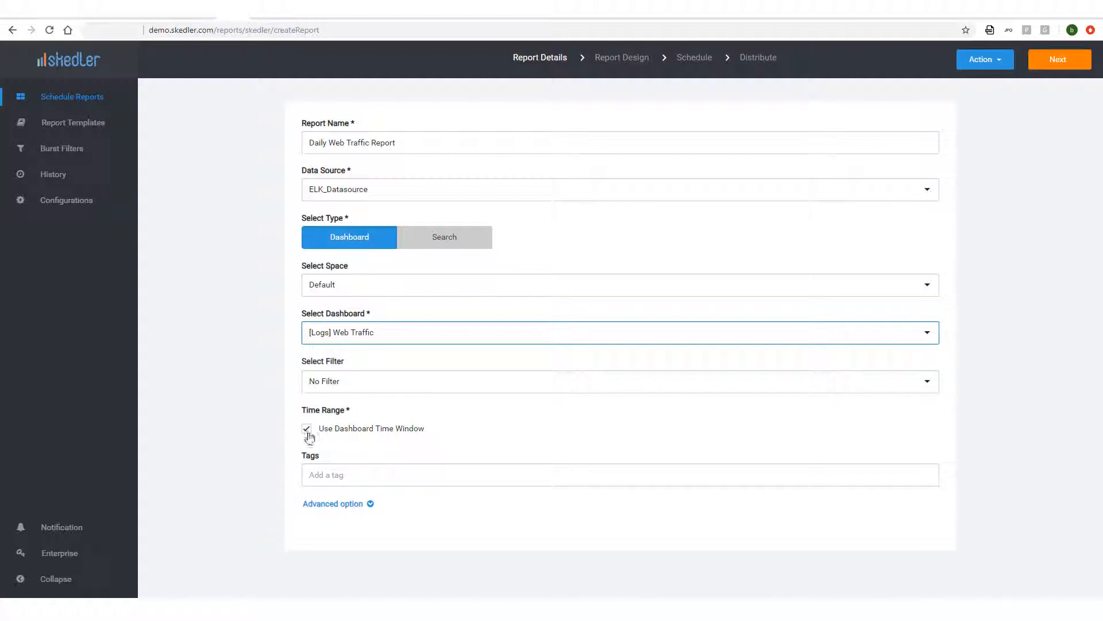
left_click(306, 429)
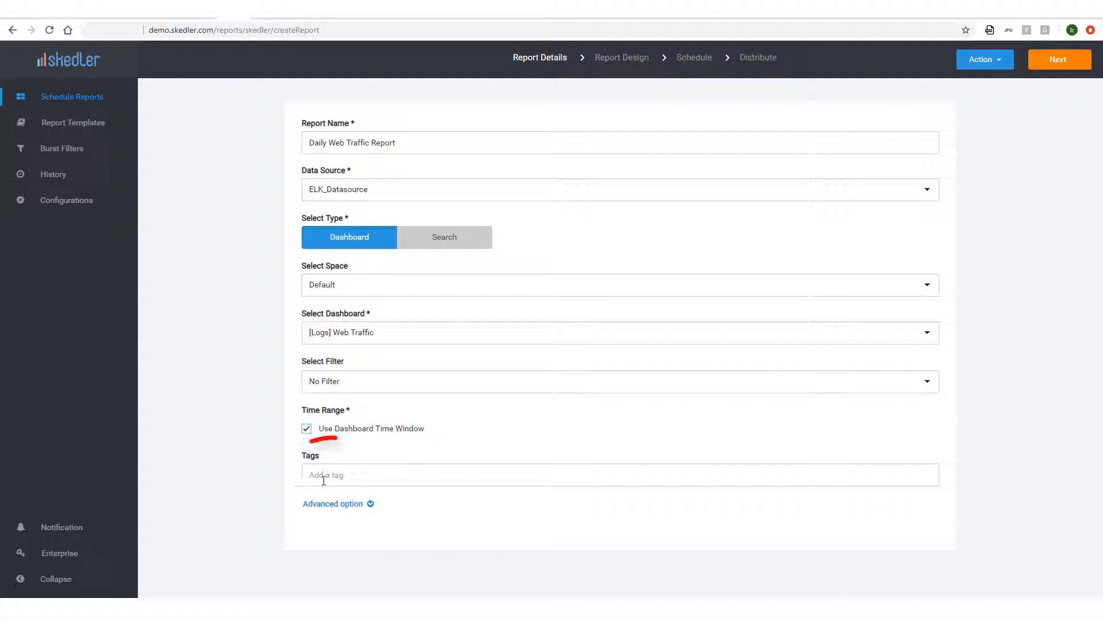
type("web")
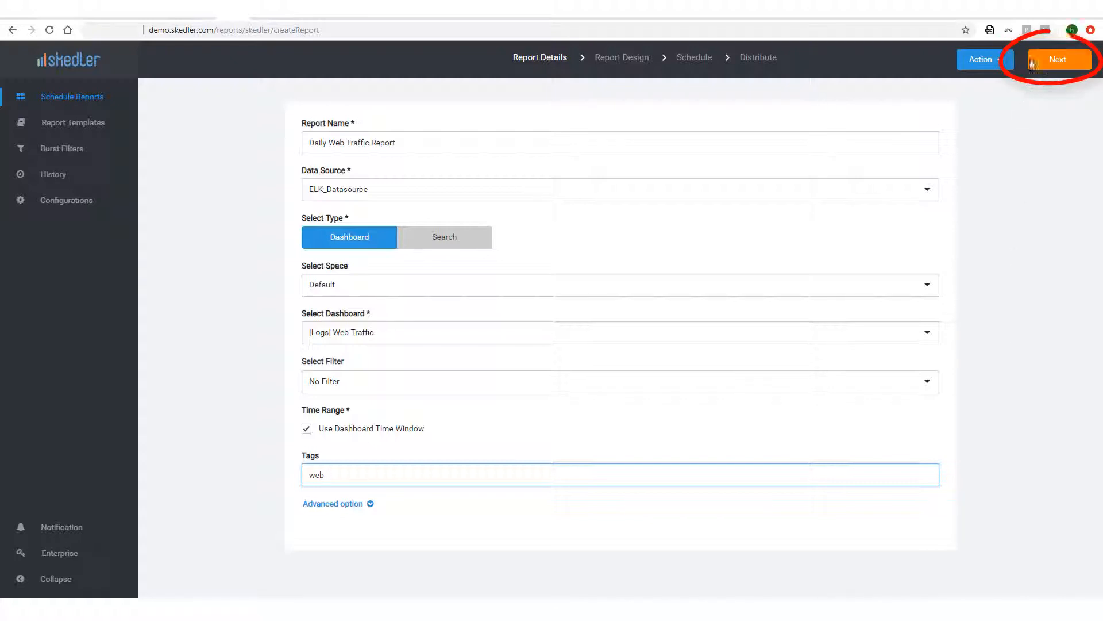
- Keep PDF as the report file format and download the Default Template
left_click(1058, 59)
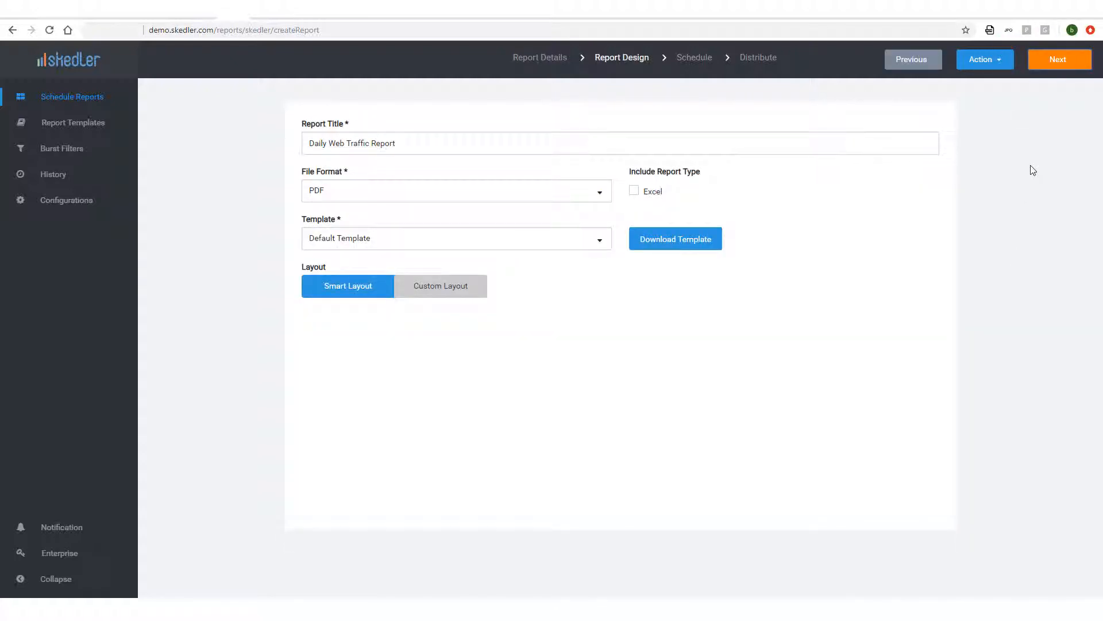
mouse_move(801, 69)
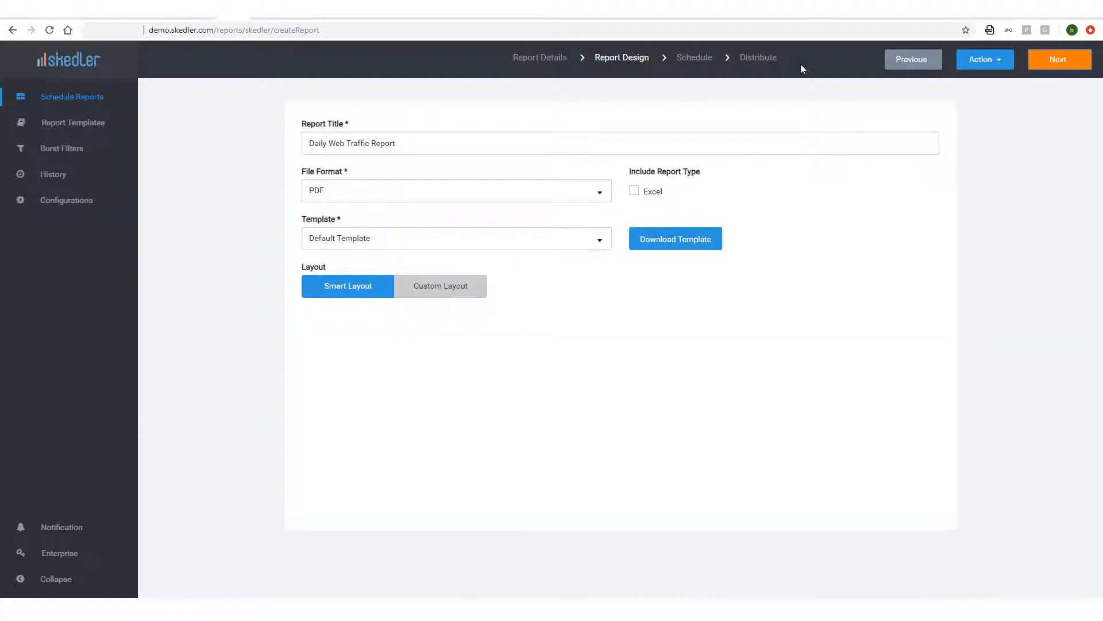
left_click(456, 190)
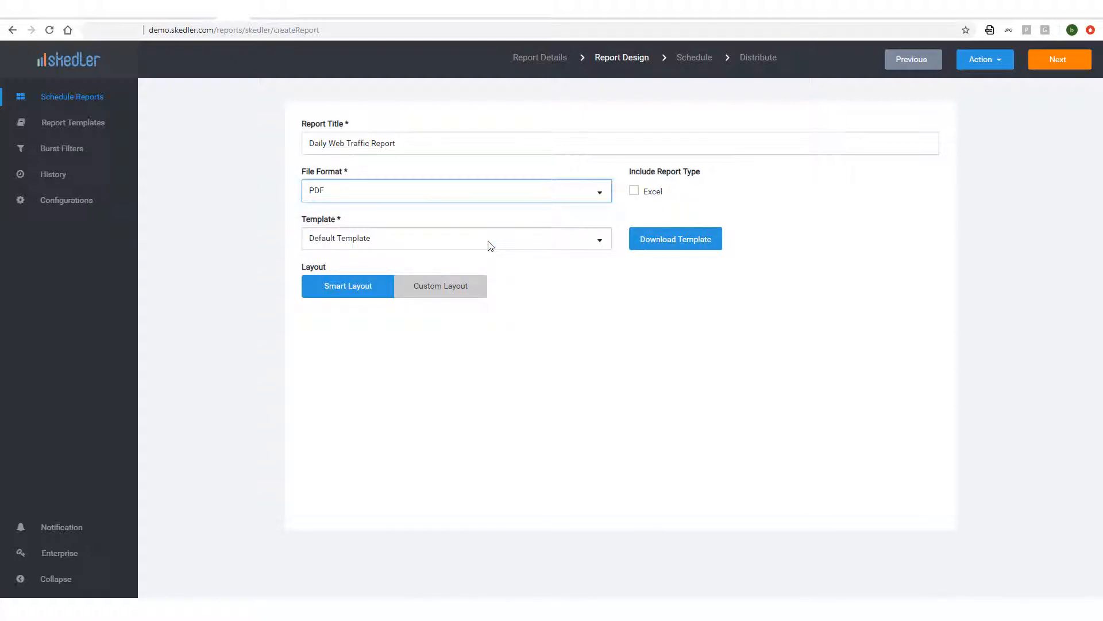
left_click(633, 191)
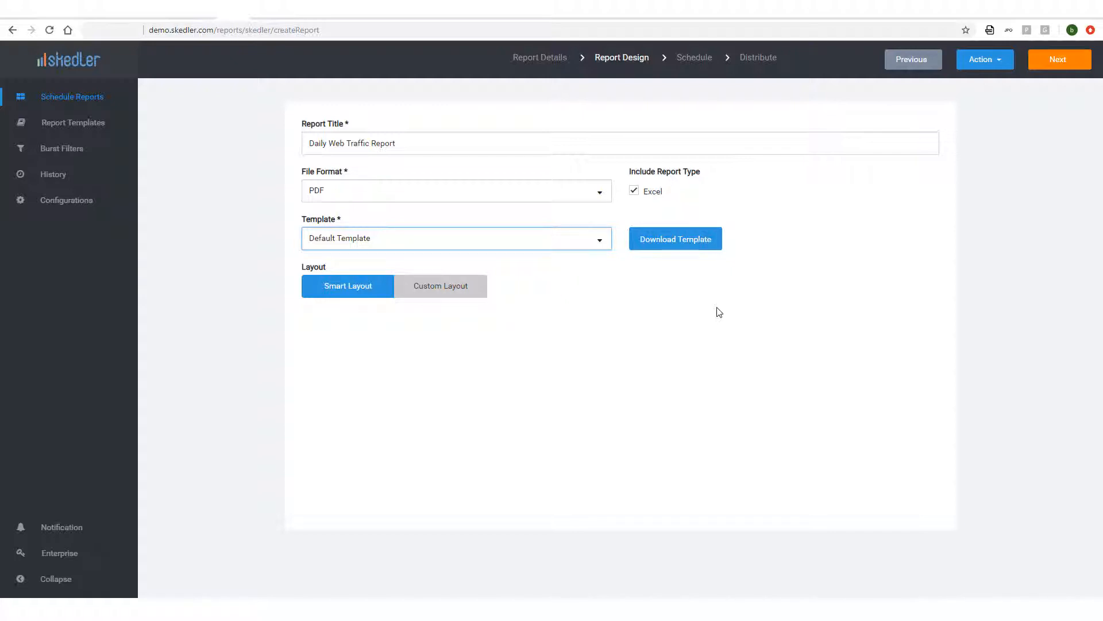
mouse_move(688, 251)
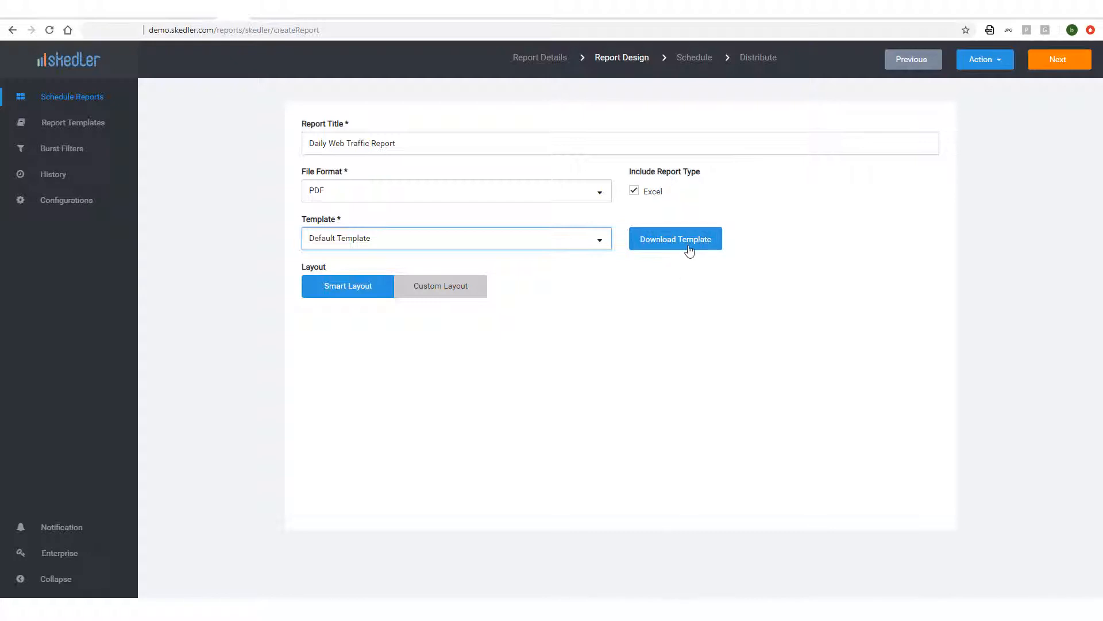
left_click(674, 238)
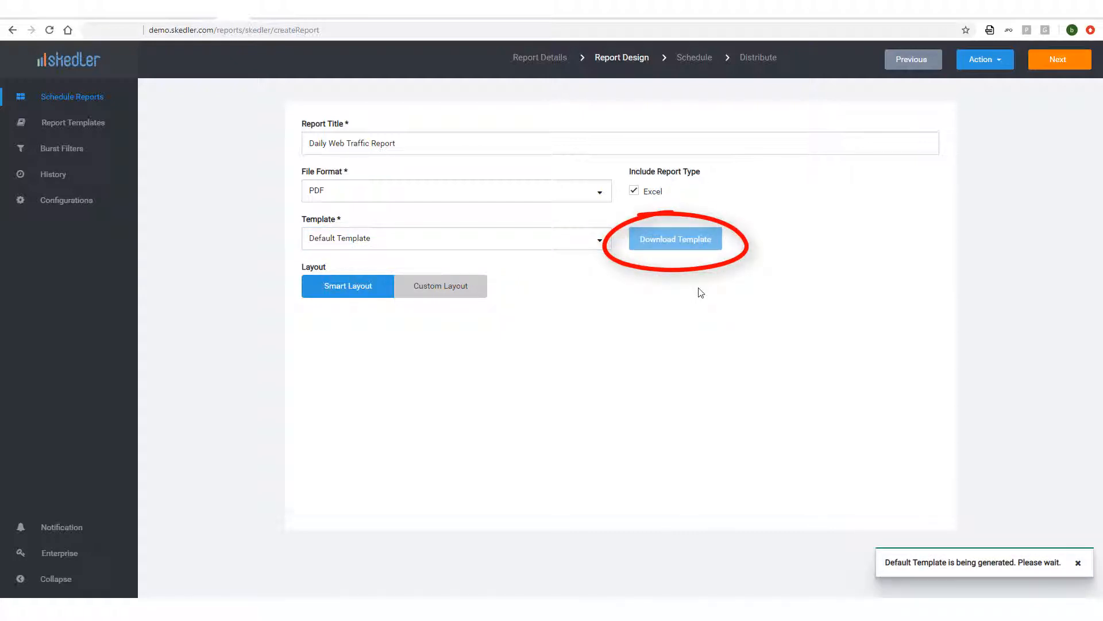
left_click(674, 239)
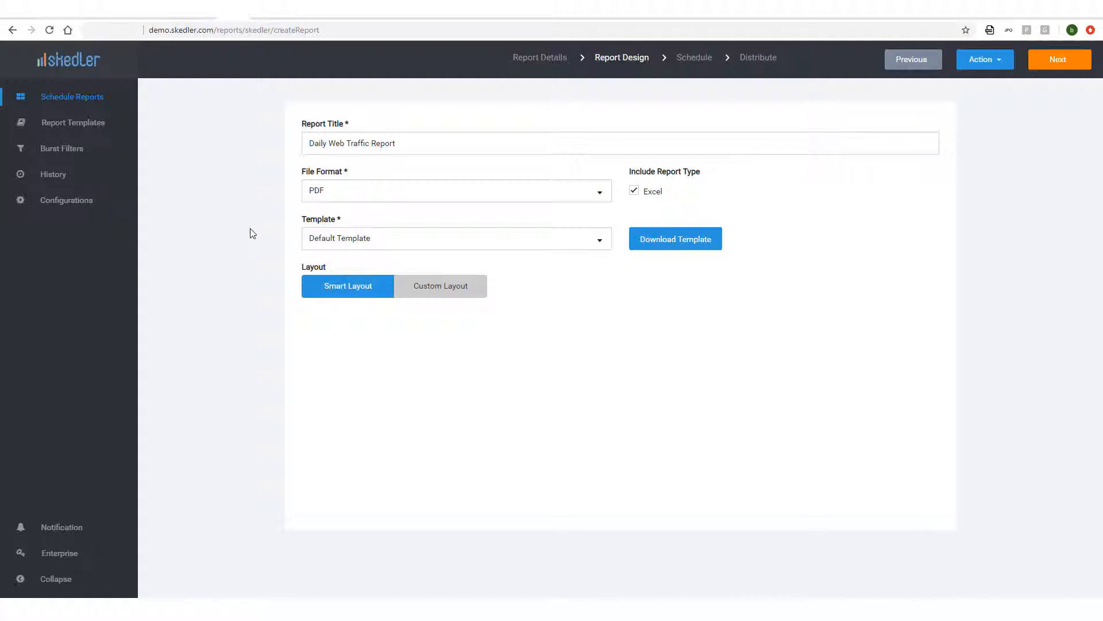
mouse_move(1059, 60)
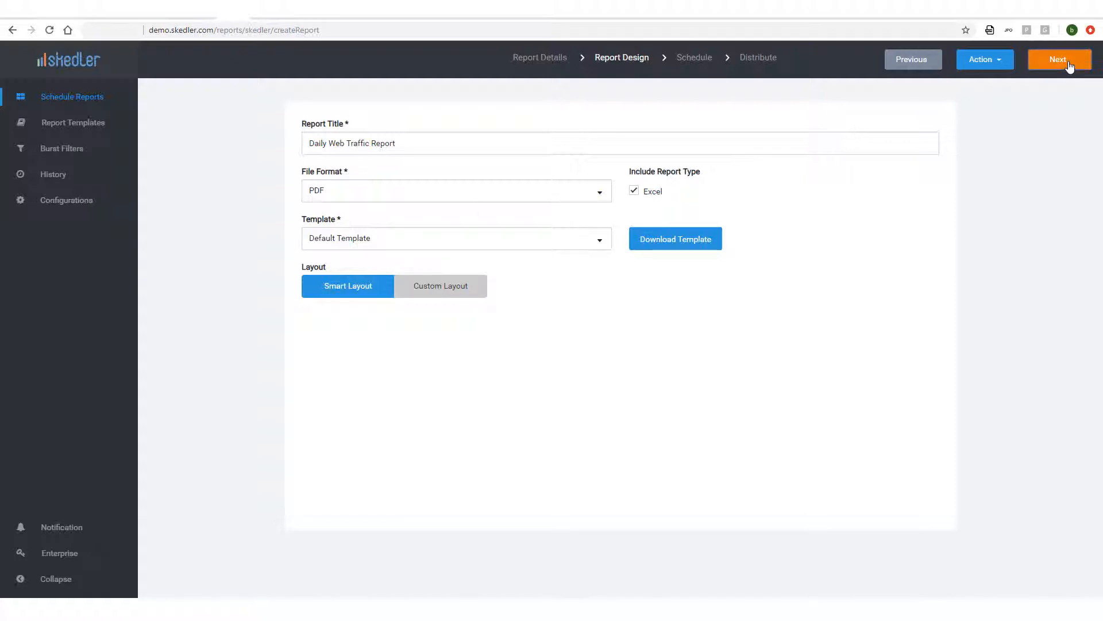
- Schedule the report every day at 08:00 AM America/New_York
left_click(1058, 59)
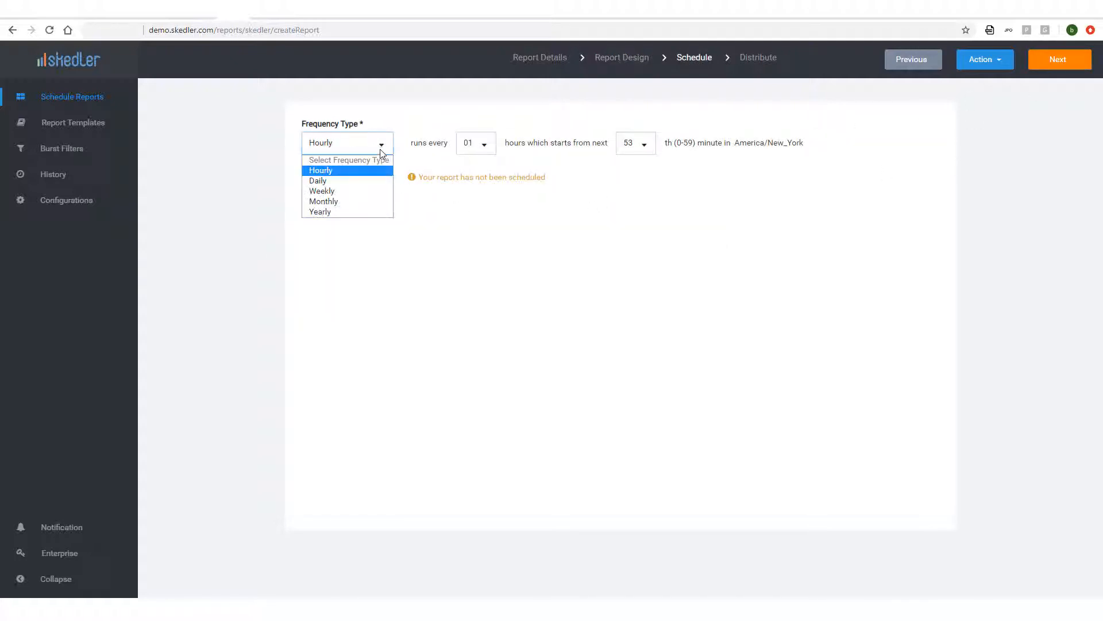
left_click(317, 180)
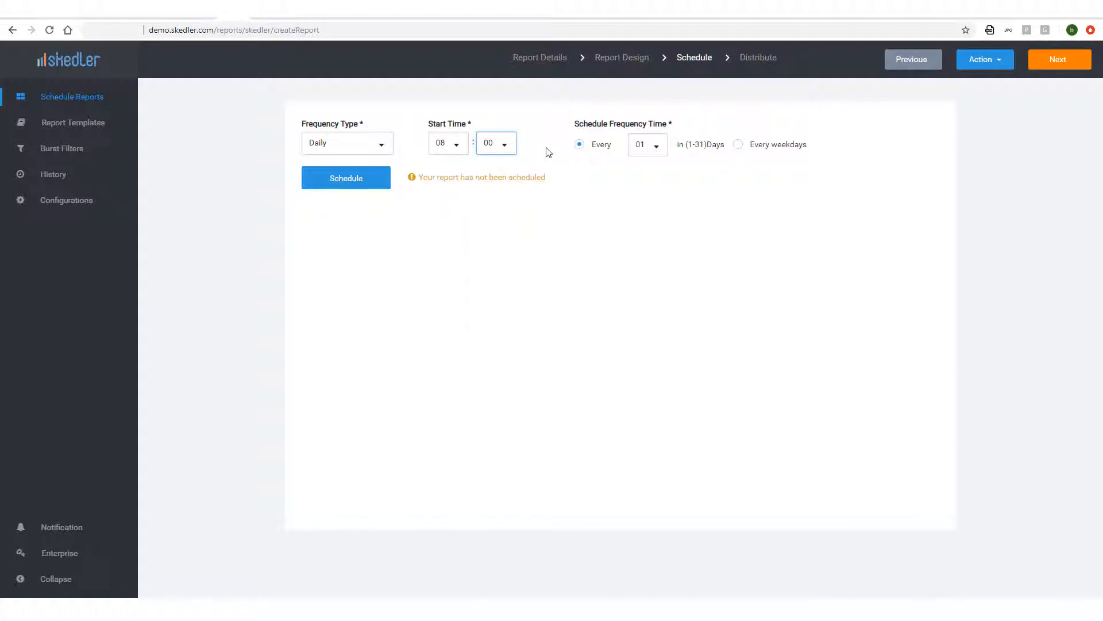
left_click(737, 144)
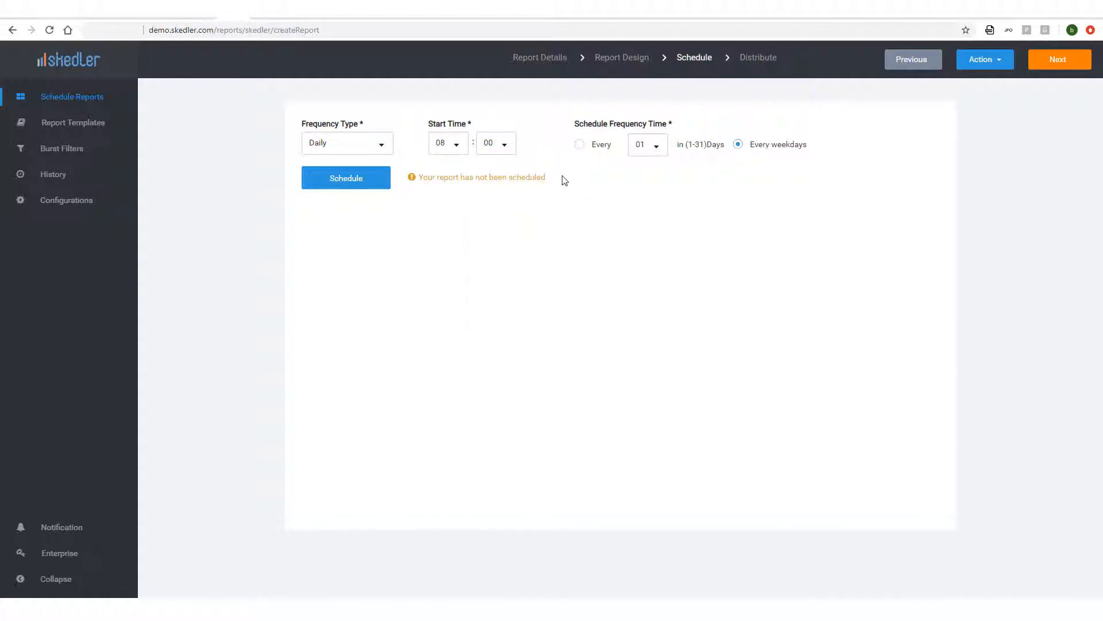
left_click(579, 144)
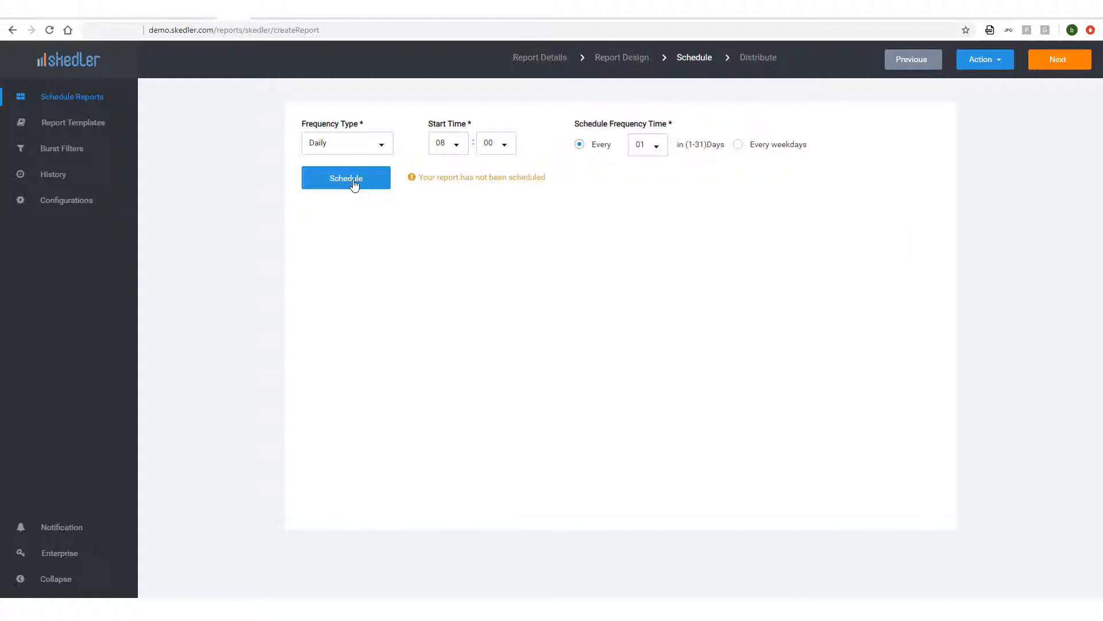
left_click(345, 177)
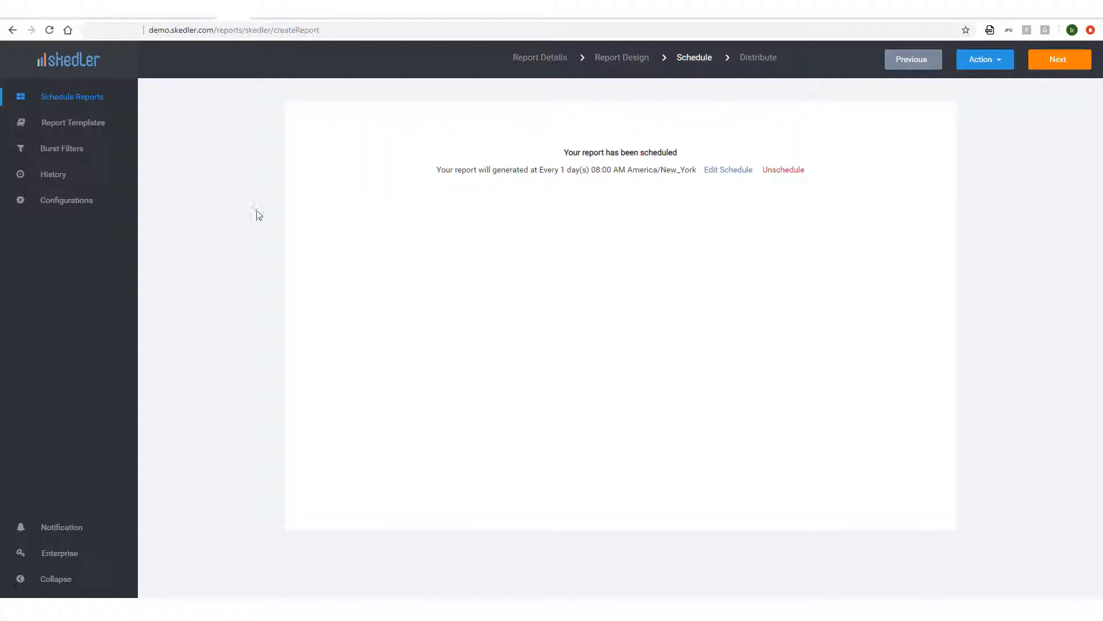
left_click(1059, 59)
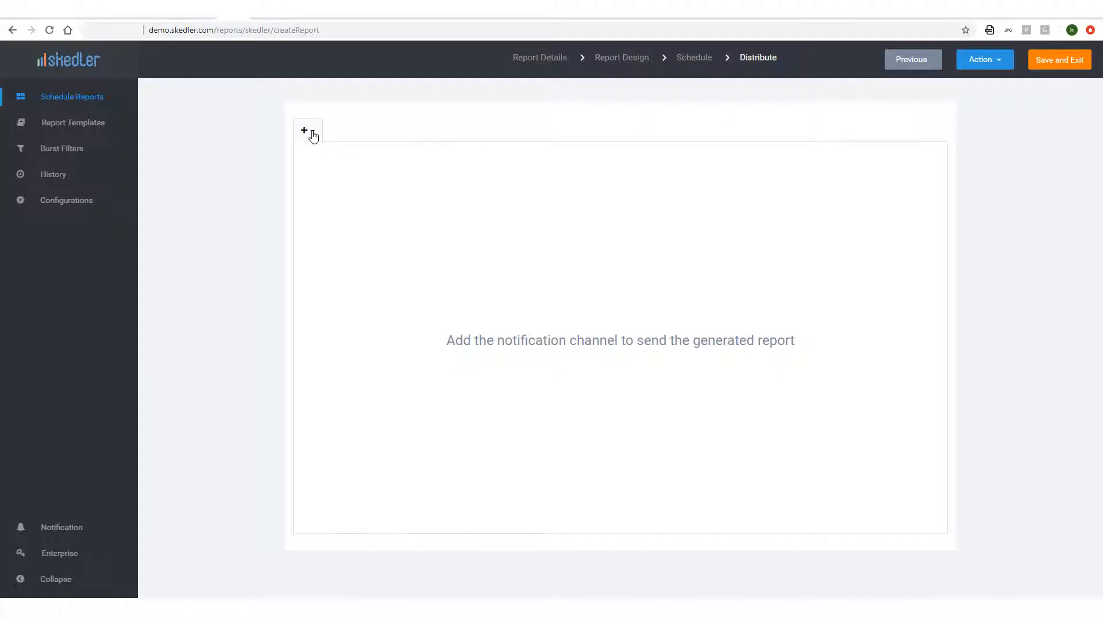
- Add an email channel with message 'Please see this ${DashboardName} report' and save
left_click(304, 131)
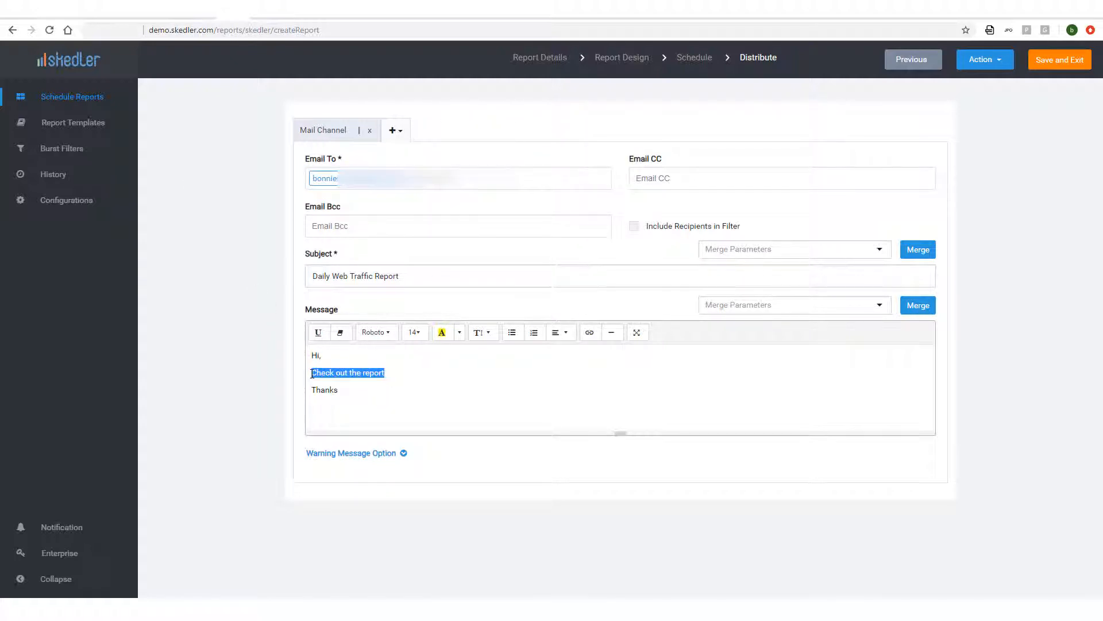
type("Please see this report")
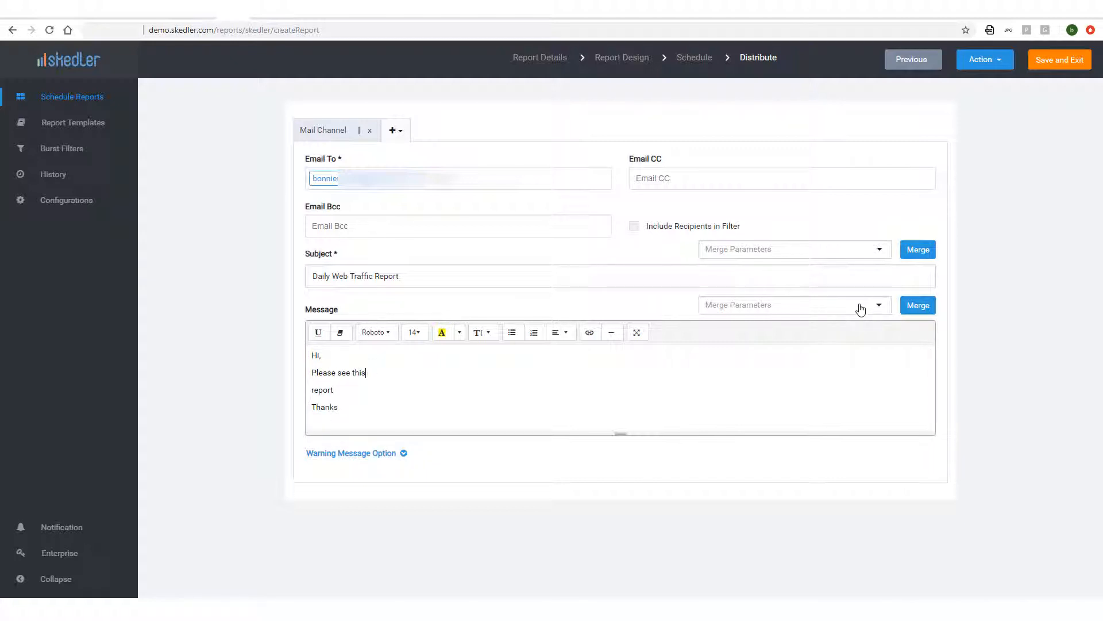
left_click(878, 304)
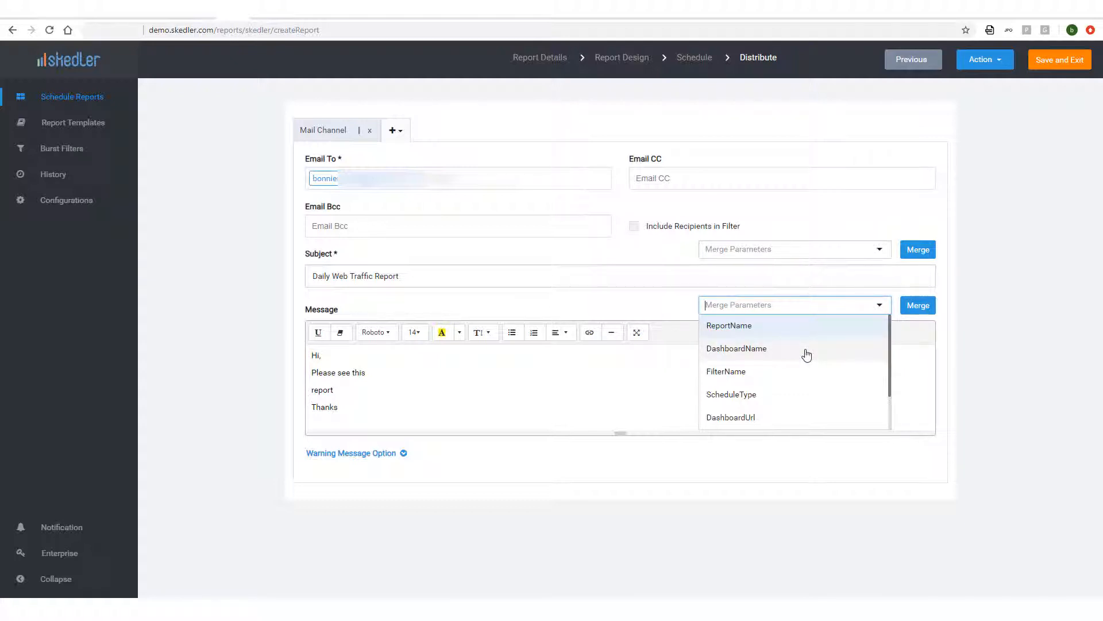
left_click(737, 348)
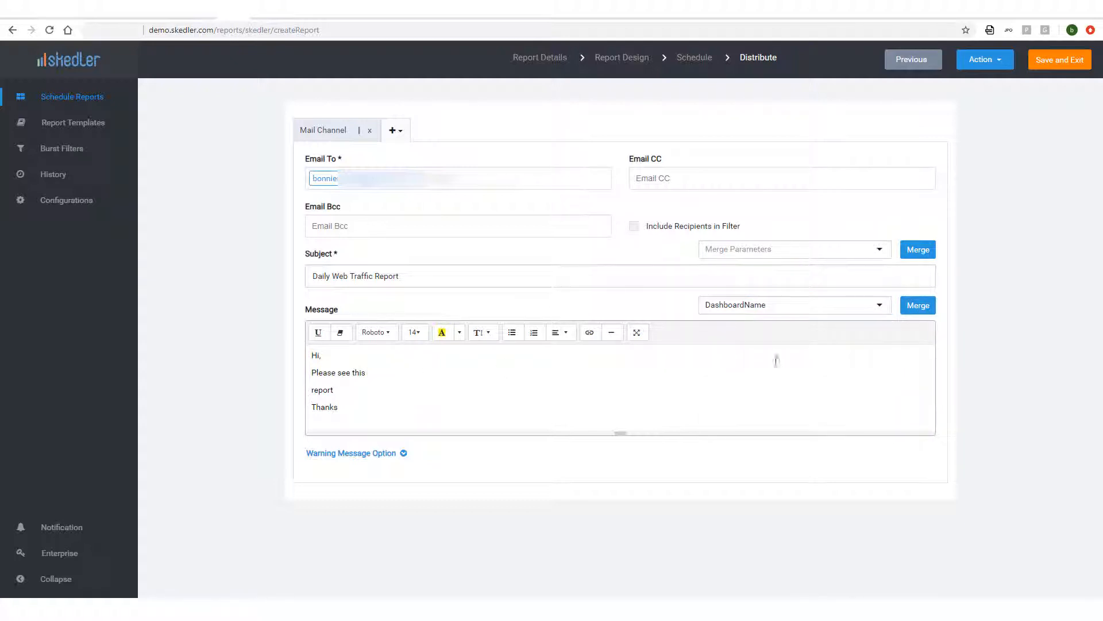
left_click(917, 305)
type("!")
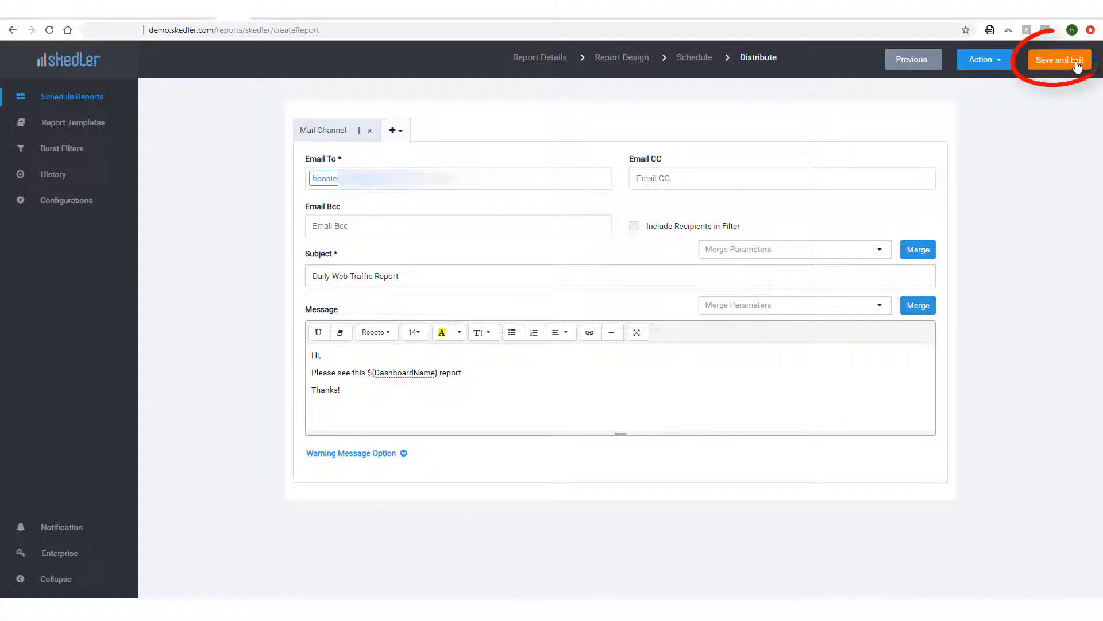
left_click(1058, 60)
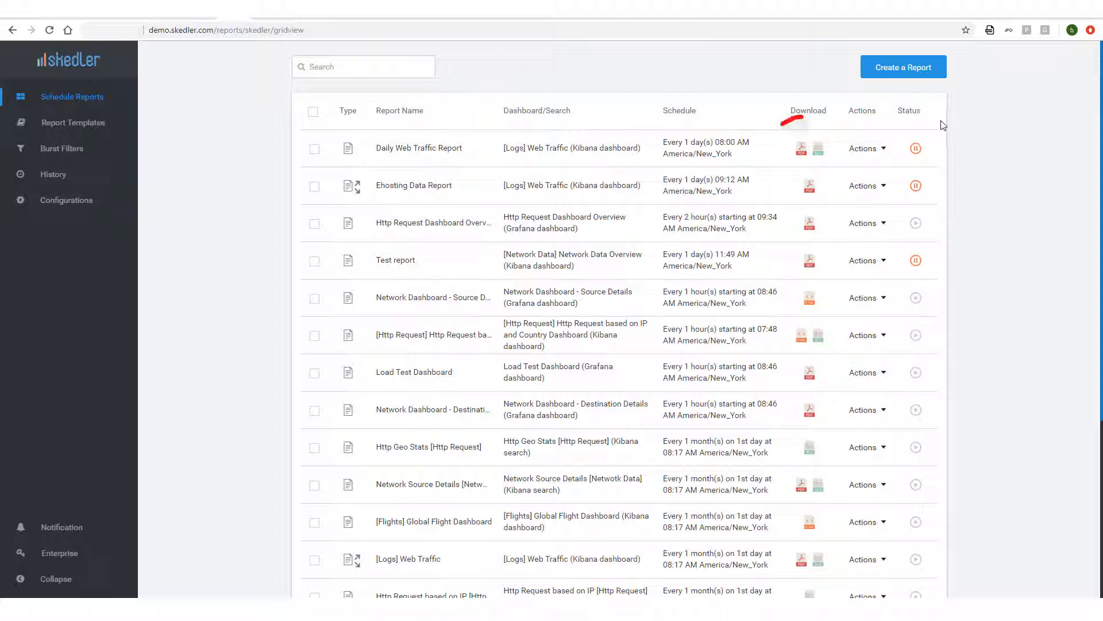
- Download the Daily Web Traffic Report PDF and trigger an immediate email of it
left_click(808, 148)
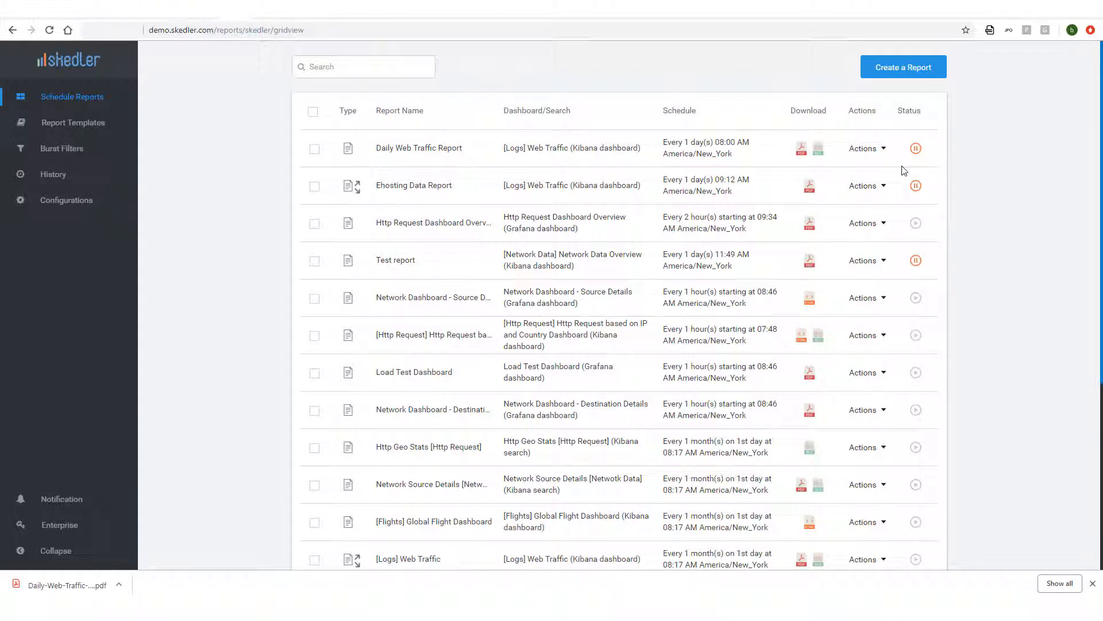
left_click(864, 148)
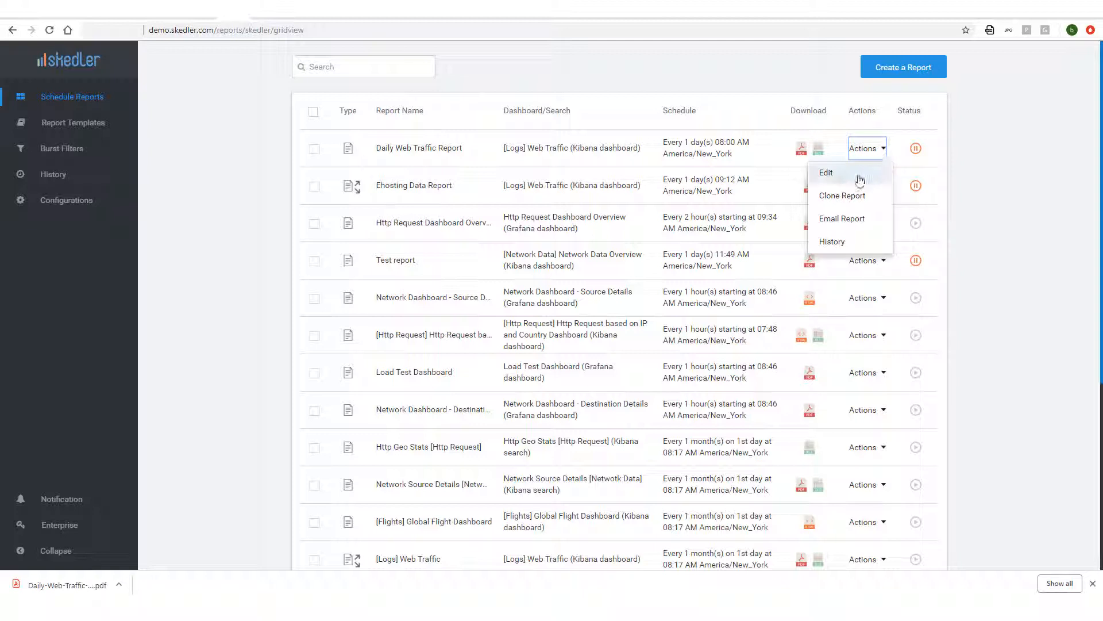
mouse_move(841, 219)
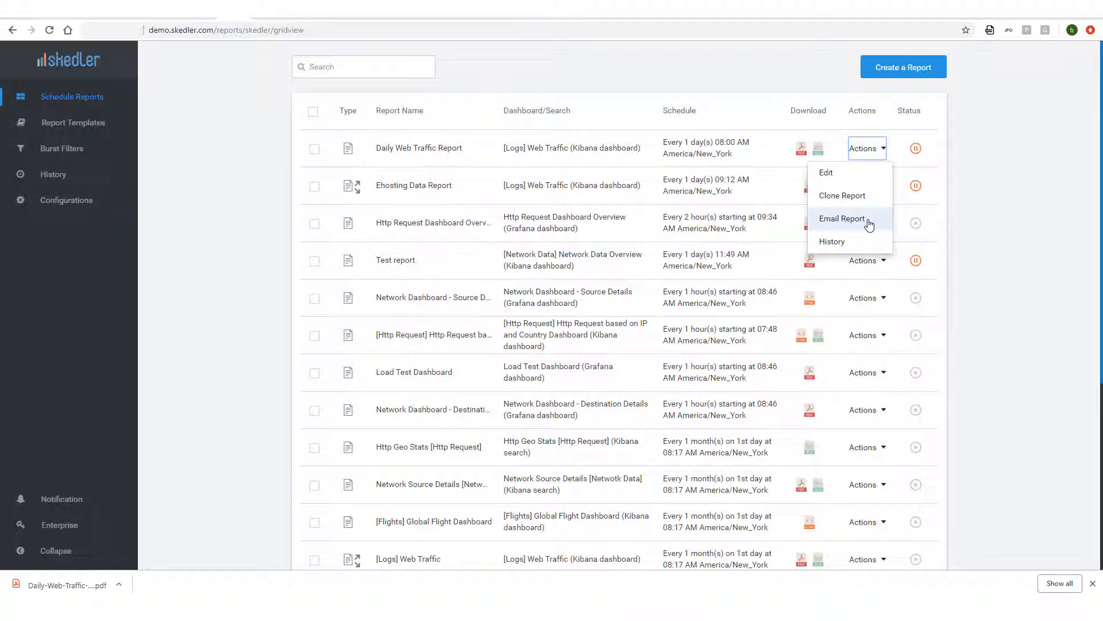
left_click(842, 219)
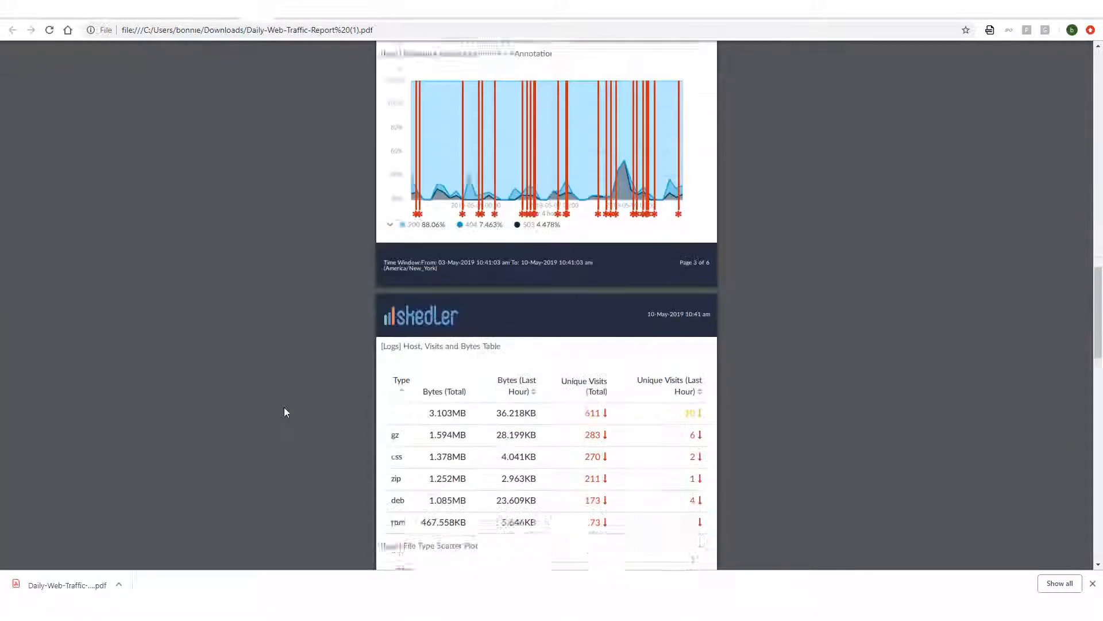
- Scroll through the PDF's charts and Host, Visits and Bytes table
scroll("down", 3)
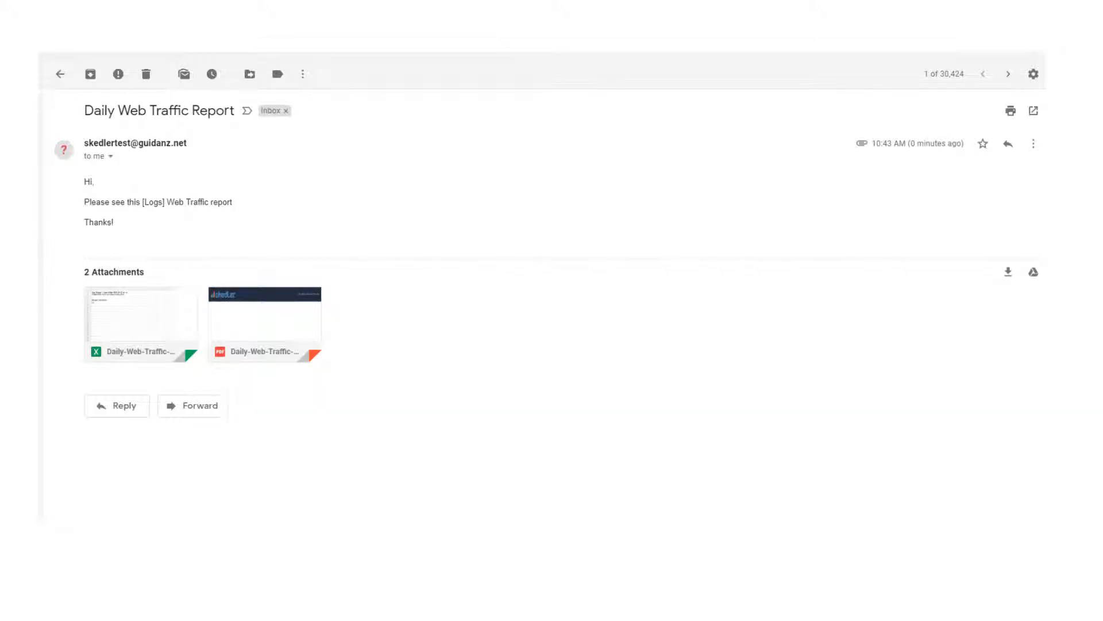
- Open the received report email and scroll through its previewed PDF attachment
left_click(141, 323)
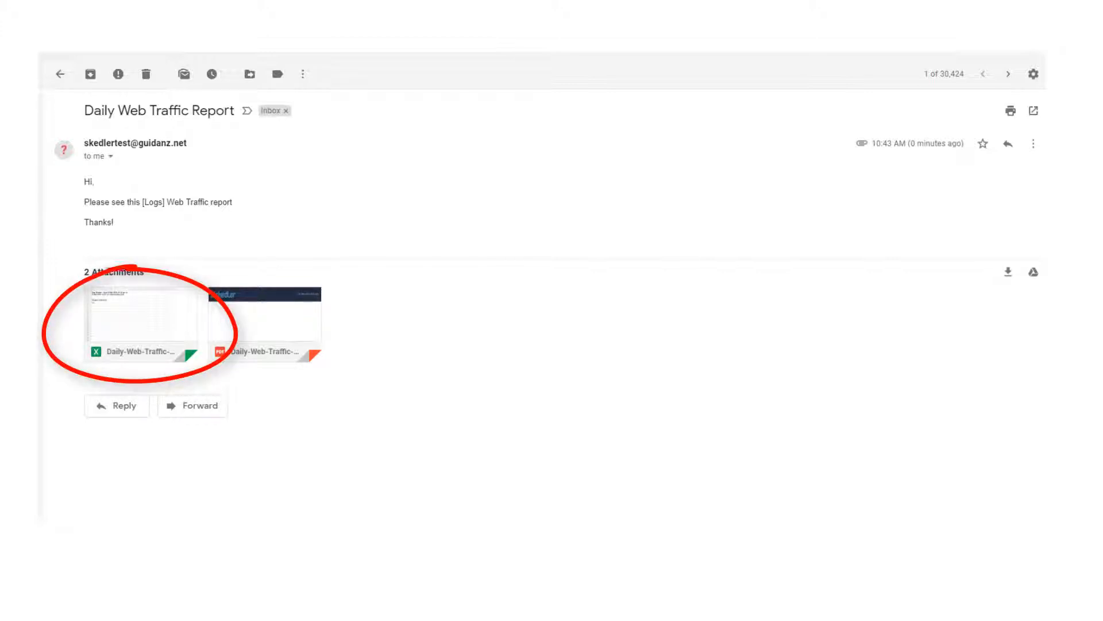
mouse_move(266, 322)
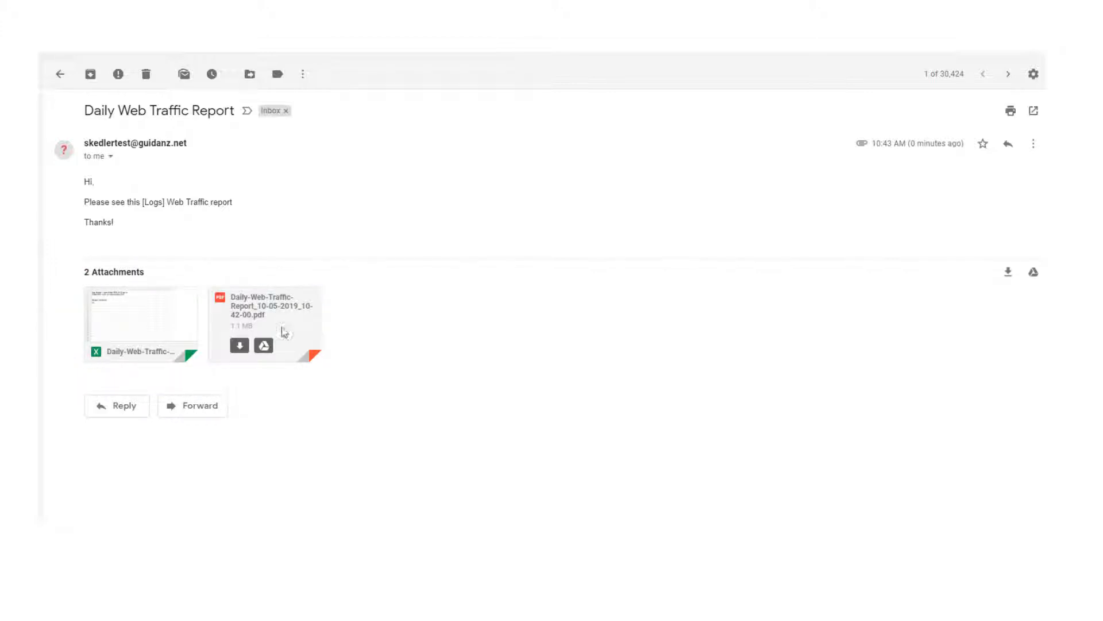
left_click(266, 322)
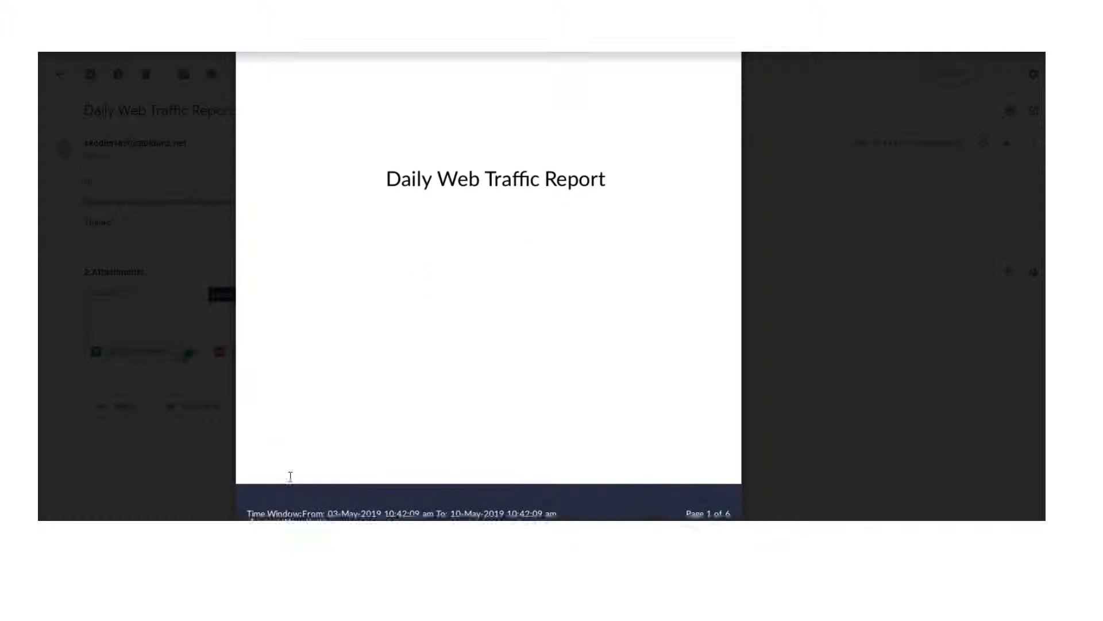
scroll("down", 3)
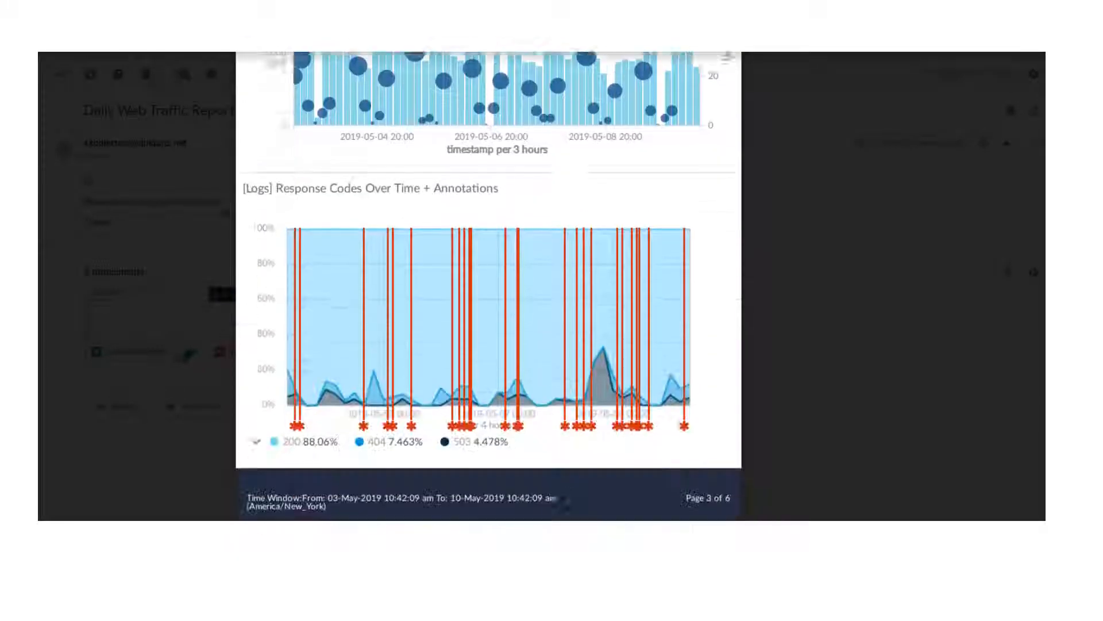
scroll("down", 3)
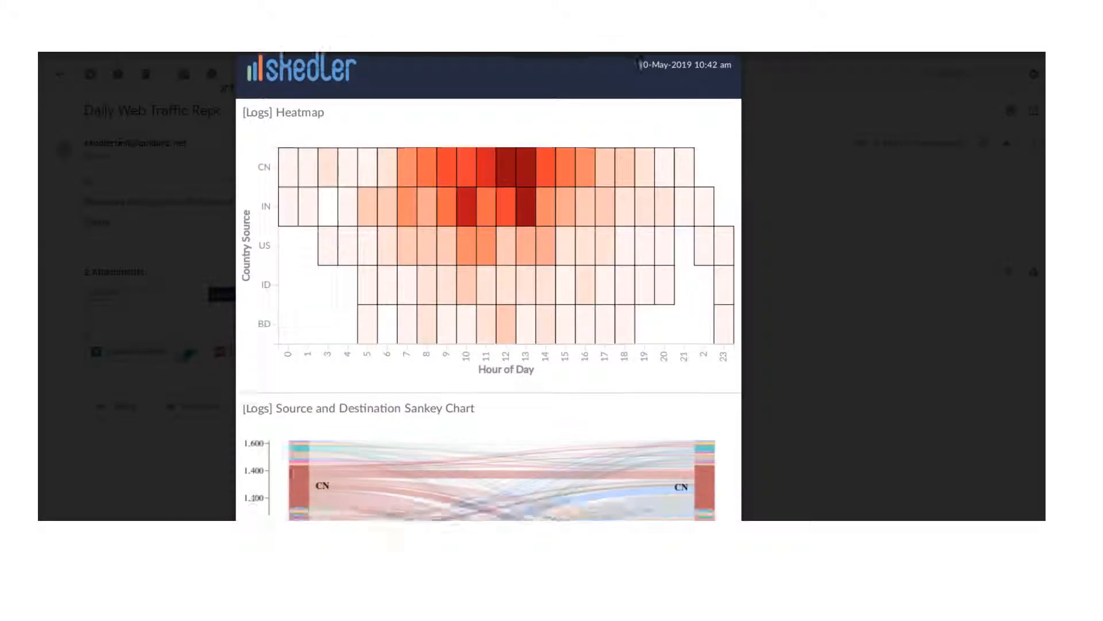